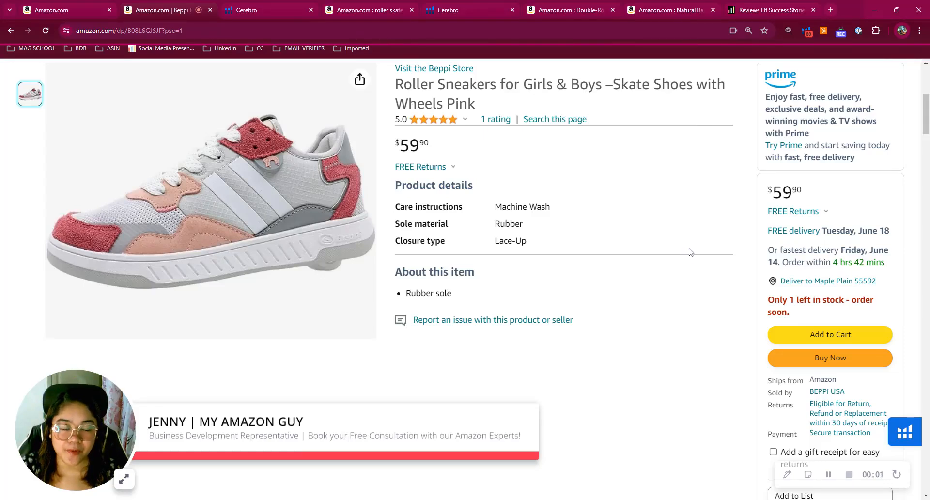
Step: Highlight the Beppi title, then bring up Cerebro's 119-keyword table for ASIN B08L6GJSJF
{"action": "double_click", "coordinate": [534, 84]}
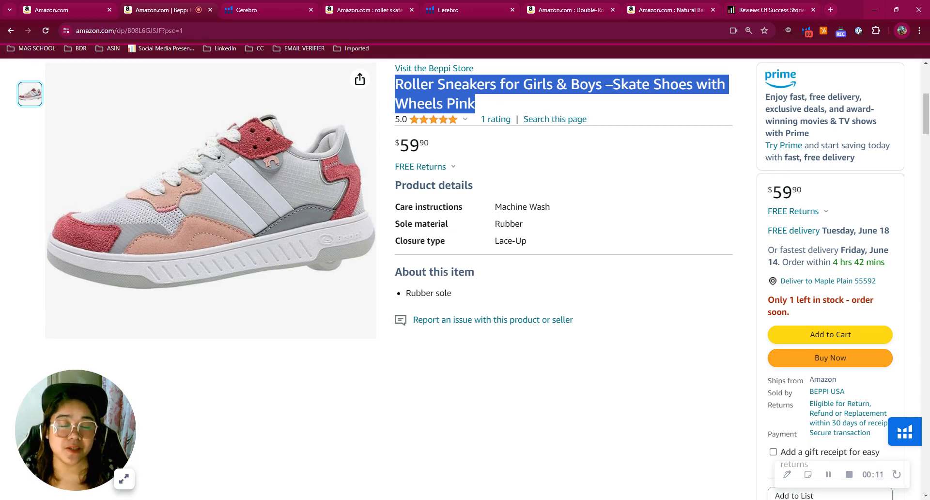
{"action": "mouse_move", "coordinate": [640, 132]}
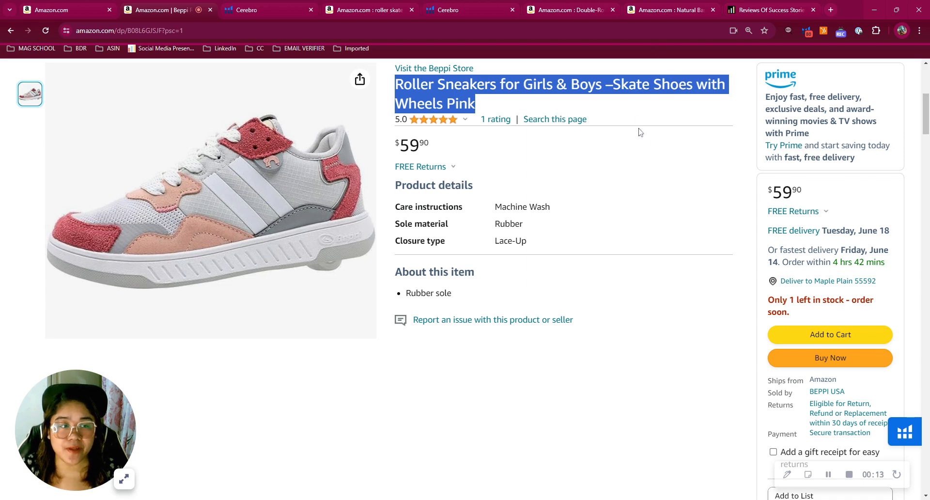
{"action": "left_click", "coordinate": [633, 135]}
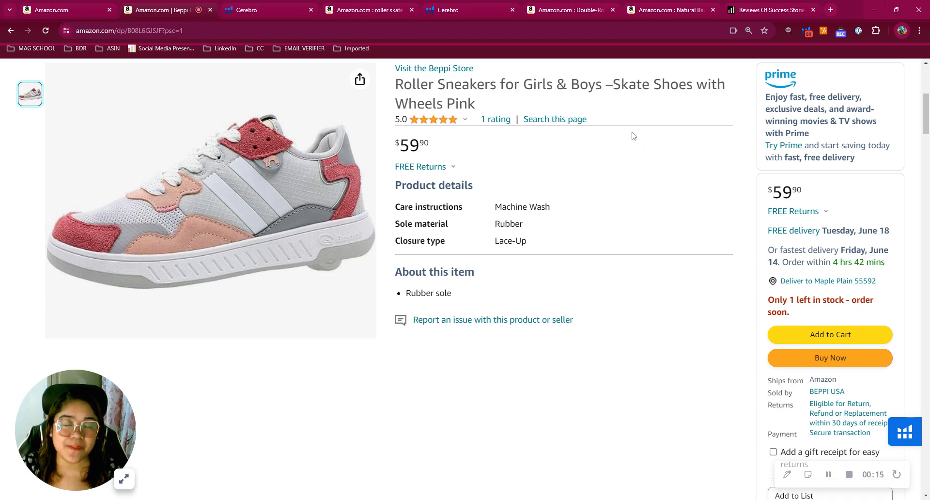
{"action": "mouse_move", "coordinate": [604, 118]}
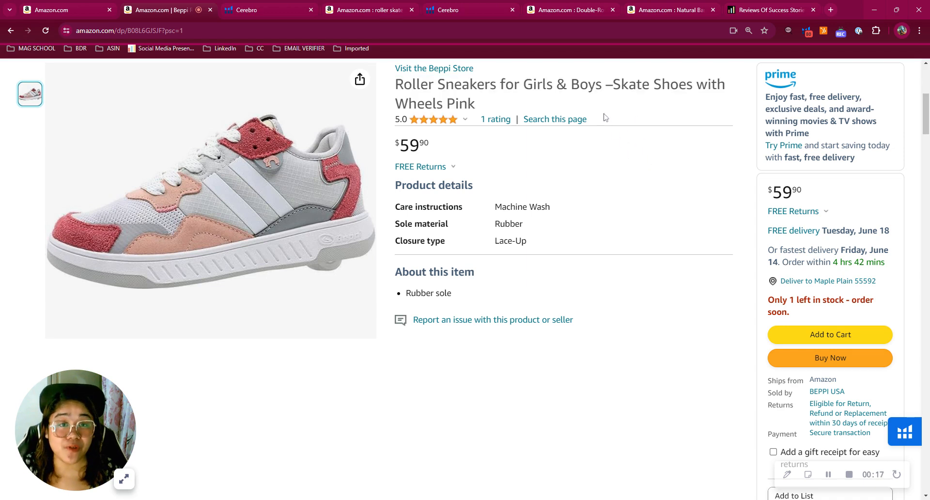
{"action": "mouse_move", "coordinate": [636, 125]}
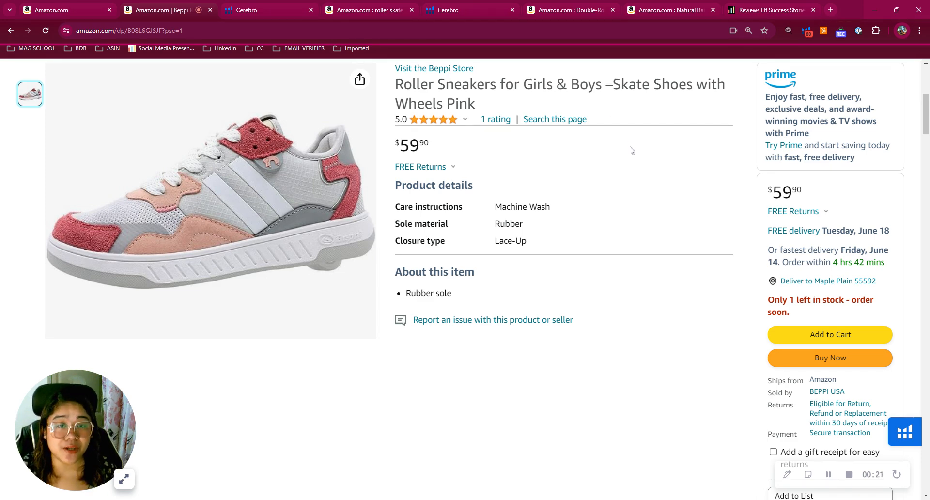
{"action": "mouse_move", "coordinate": [594, 150]}
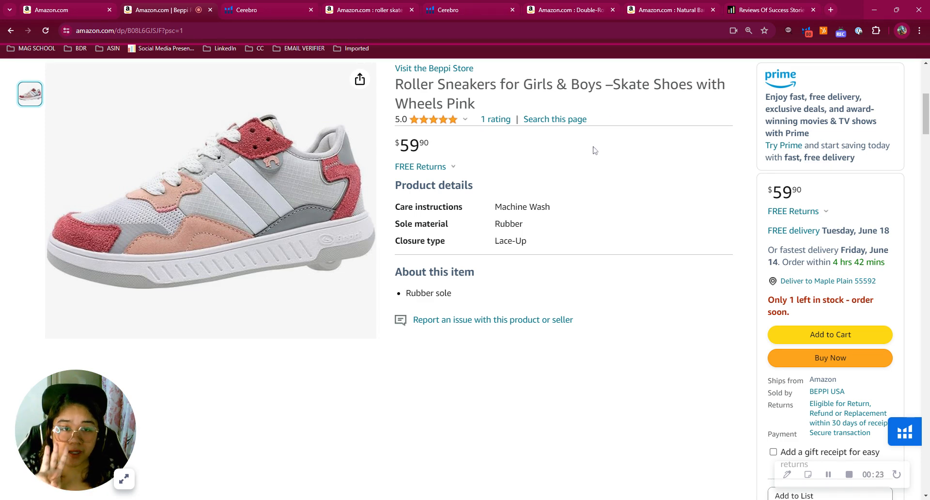
{"action": "left_click", "coordinate": [248, 10]}
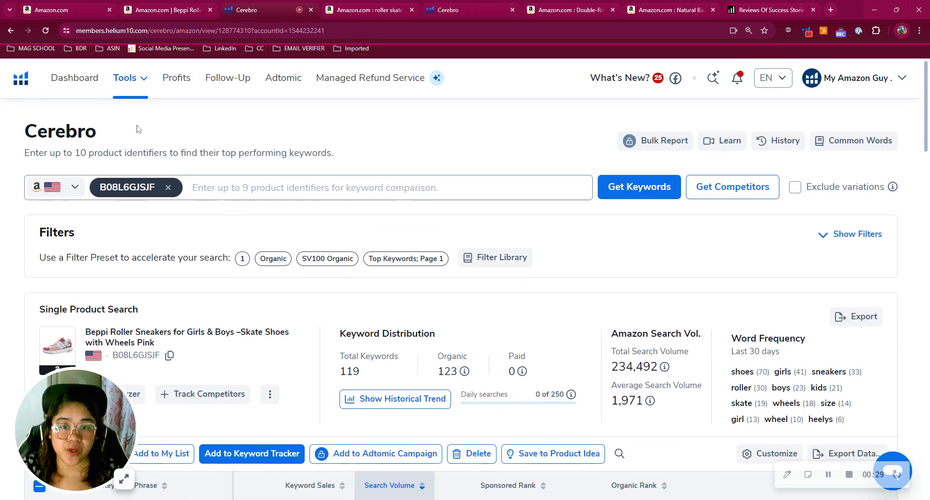
{"action": "scroll", "scroll_direction": "down", "scroll_amount": 3}
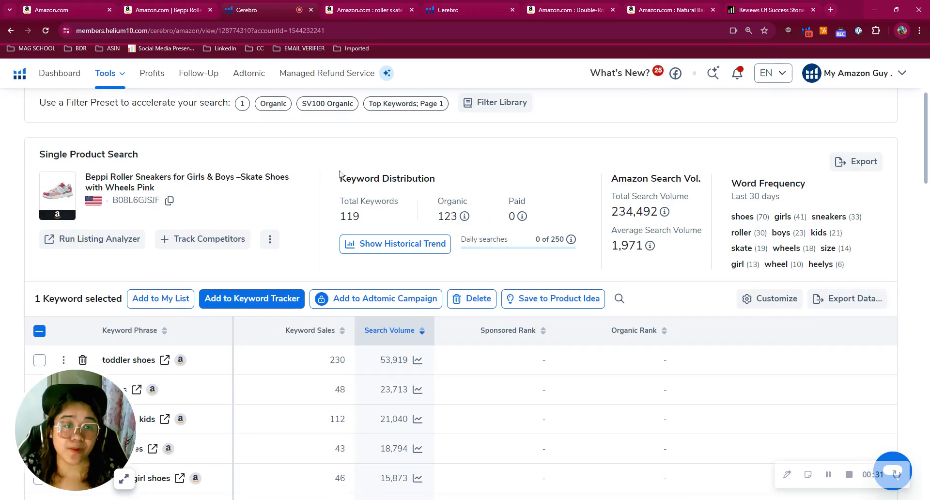
{"action": "mouse_move", "coordinate": [466, 160]}
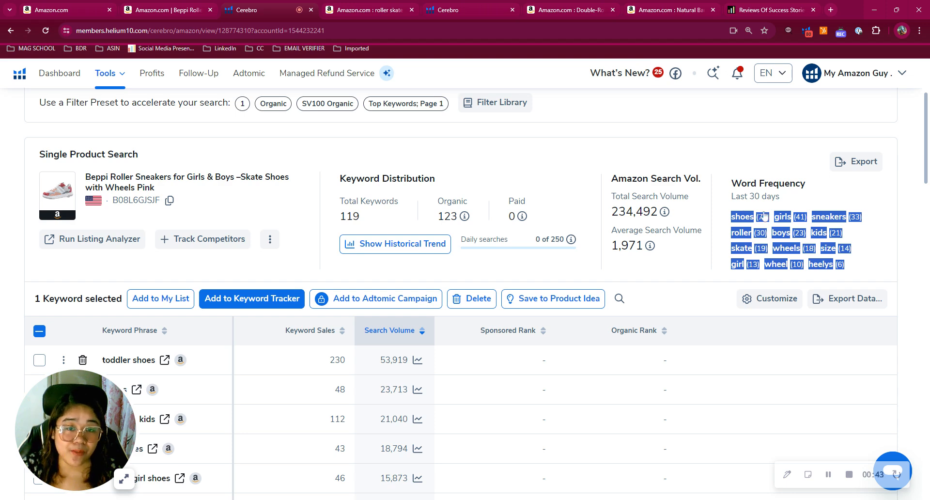
{"action": "scroll", "scroll_direction": "down", "scroll_amount": 3}
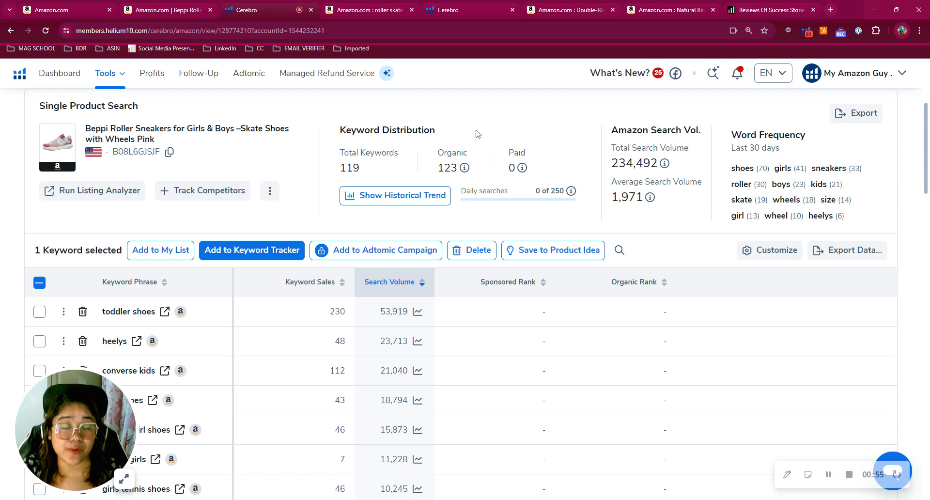
{"action": "double_click", "coordinate": [512, 168]}
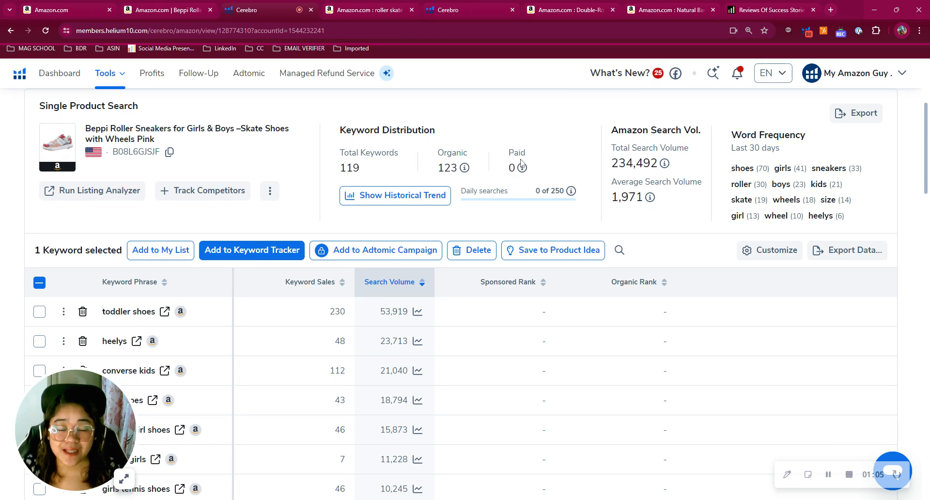
Step: Scroll through the ranked keyword rows in the Cerebro table
{"action": "scroll", "scroll_direction": "down", "scroll_amount": 3}
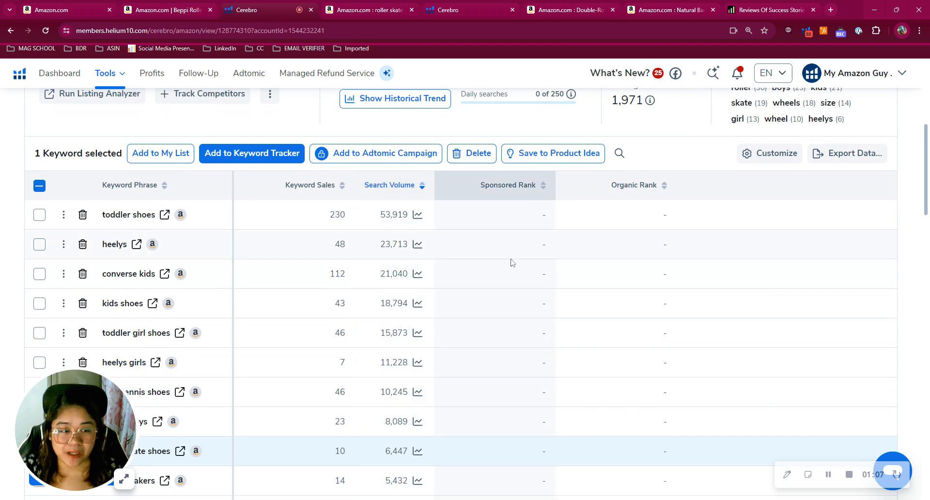
{"action": "scroll", "scroll_direction": "down", "scroll_amount": 3}
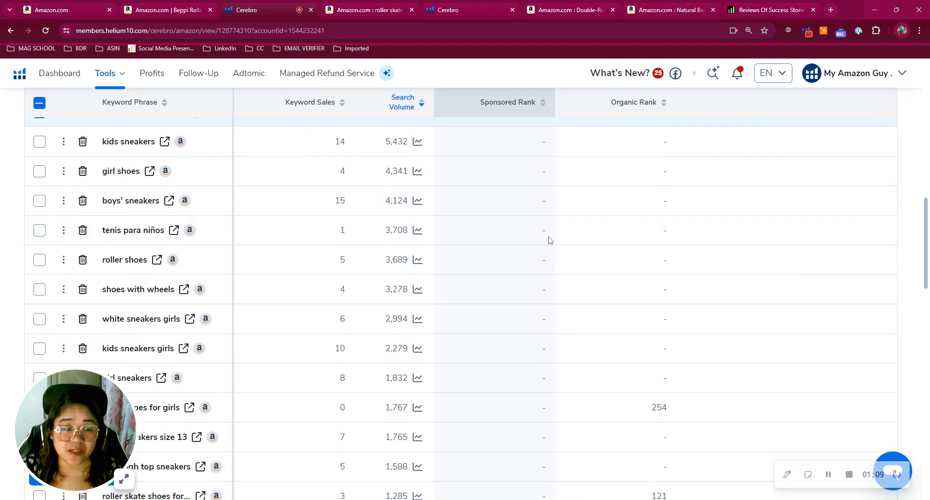
{"action": "scroll", "scroll_direction": "down", "scroll_amount": 3}
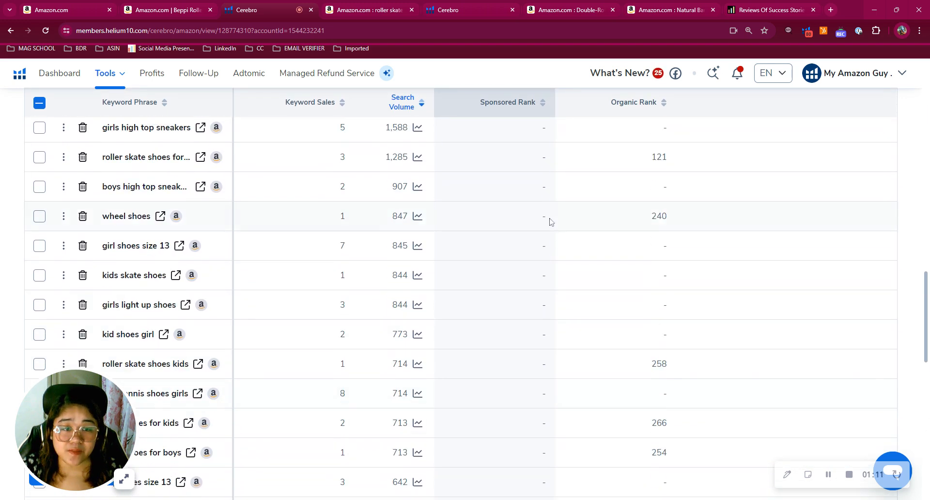
{"action": "scroll", "scroll_direction": "up", "scroll_amount": 3}
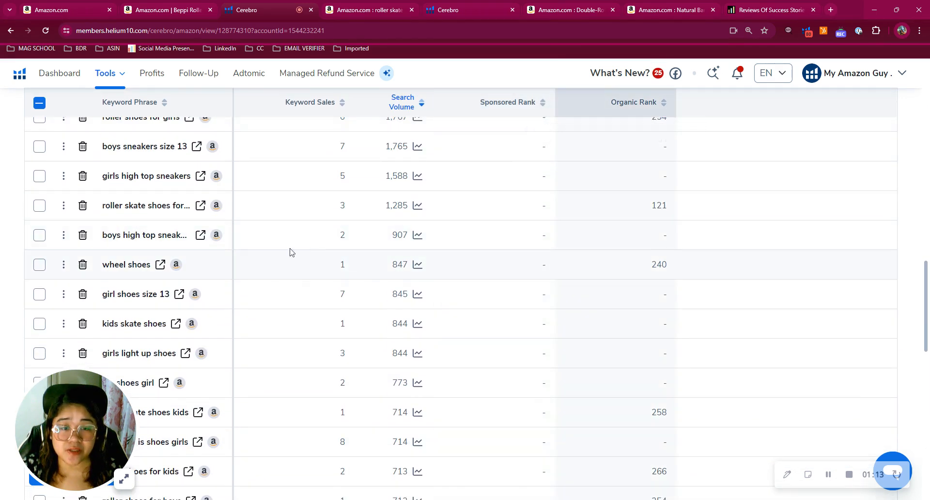
{"action": "scroll", "scroll_direction": "down", "scroll_amount": 3}
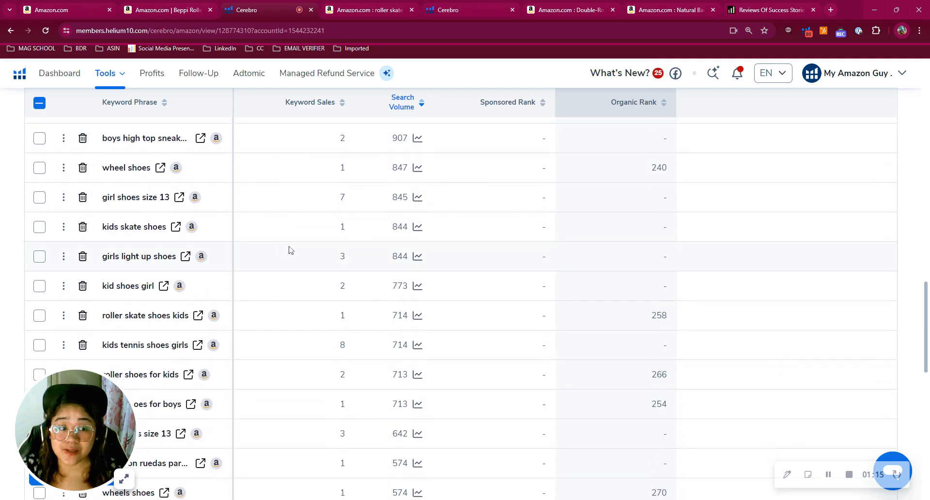
{"action": "scroll", "scroll_direction": "down", "scroll_amount": 3}
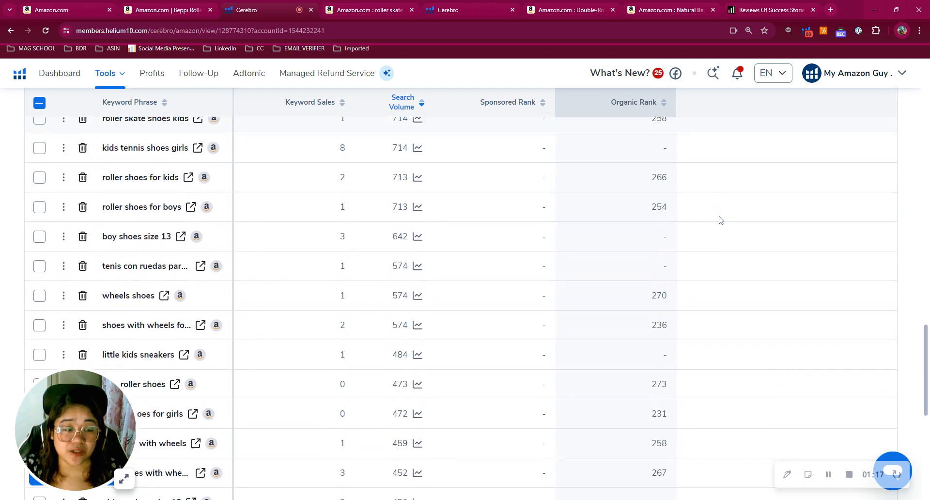
{"action": "scroll", "scroll_direction": "down", "scroll_amount": 3}
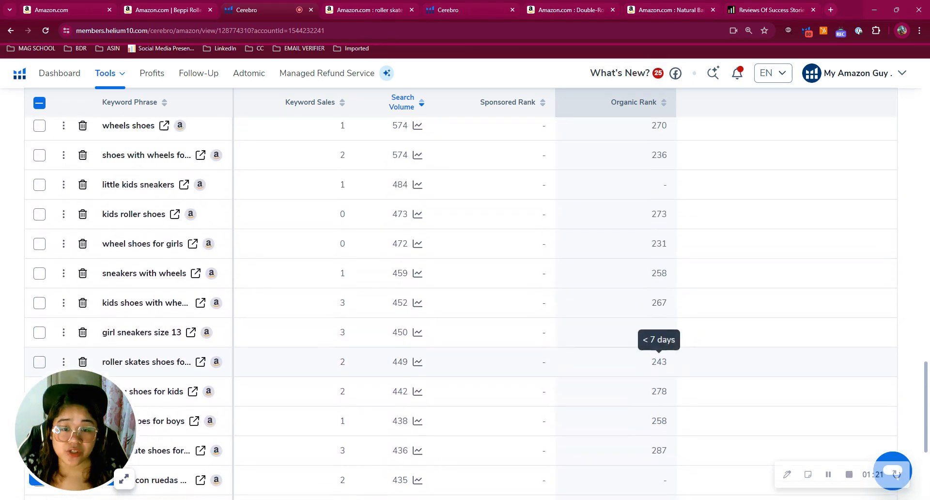
Step: Highlight wheel shoes' organic rank 240 and roller skate shoes' 6,447 search volume
{"action": "left_click", "coordinate": [402, 102]}
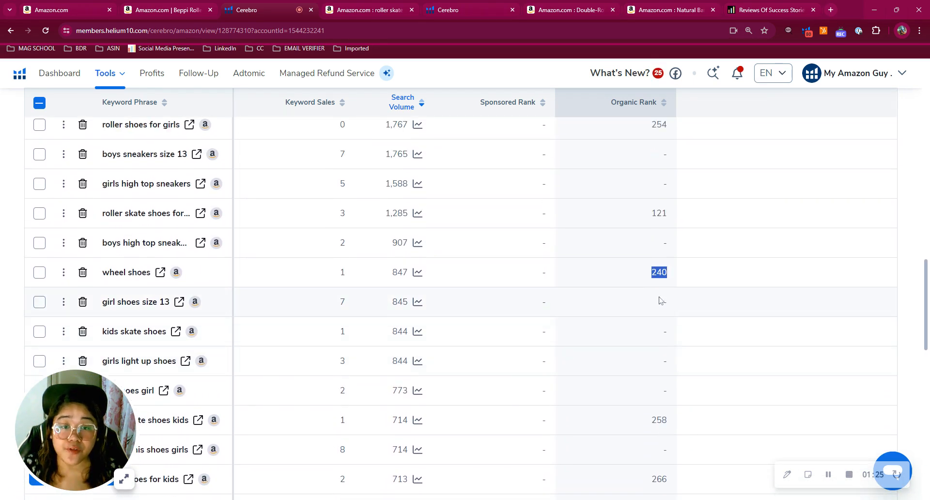
{"action": "left_click", "coordinate": [39, 168]}
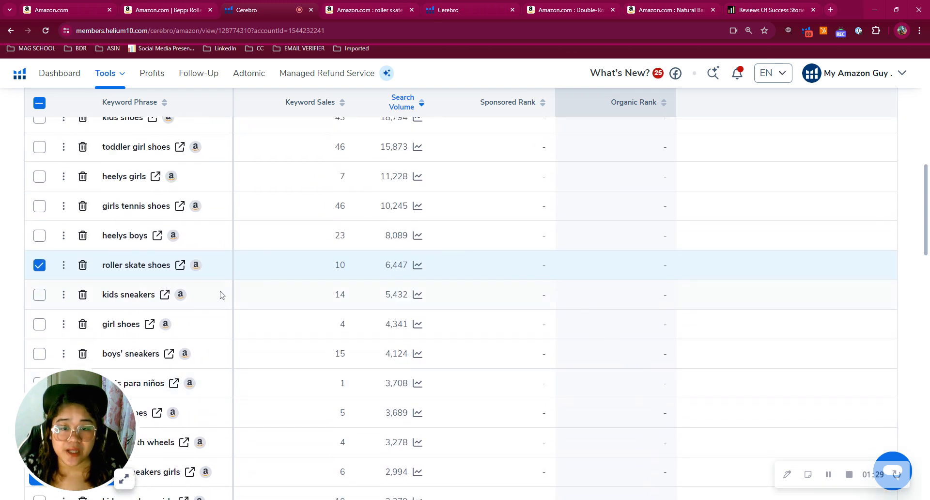
{"action": "double_click", "coordinate": [124, 265]}
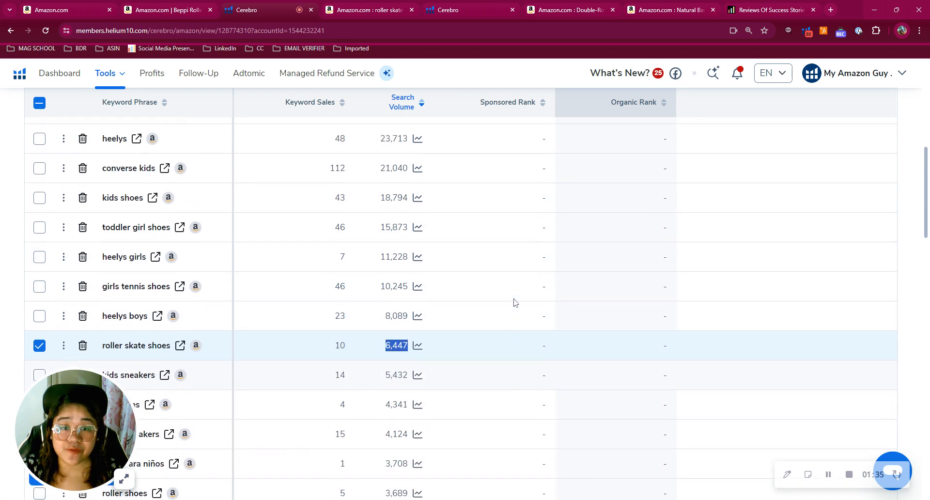
{"action": "scroll", "scroll_direction": "down", "scroll_amount": 3}
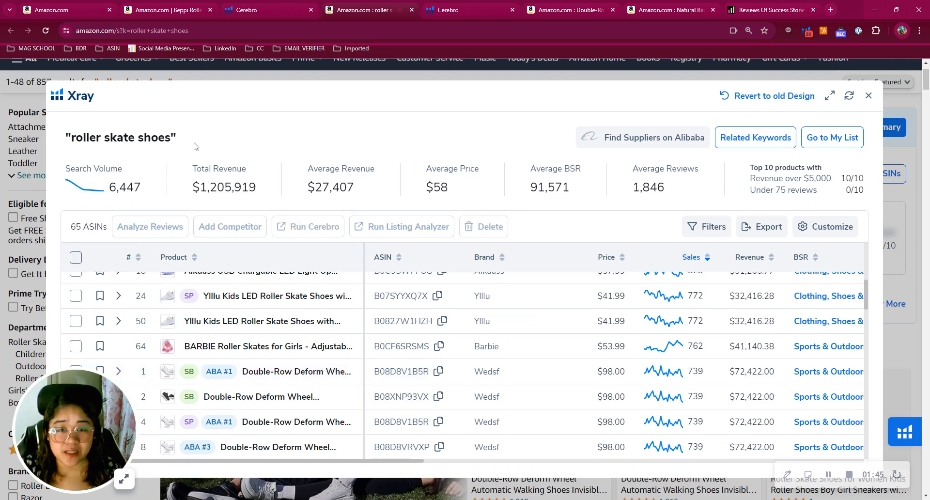
Step: Highlight the roller skate shoes total revenue and sort Xray products by revenue, highest first
{"action": "double_click", "coordinate": [223, 187]}
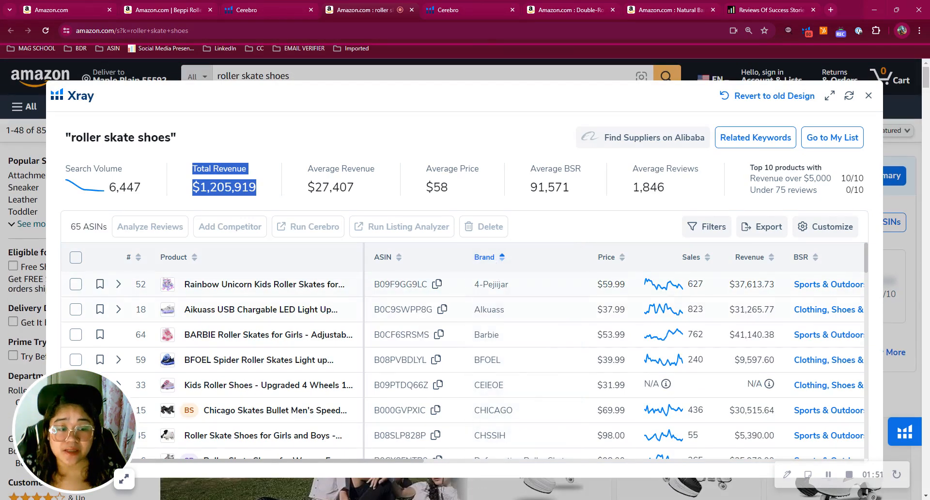
{"action": "scroll", "scroll_direction": "down", "scroll_amount": 3}
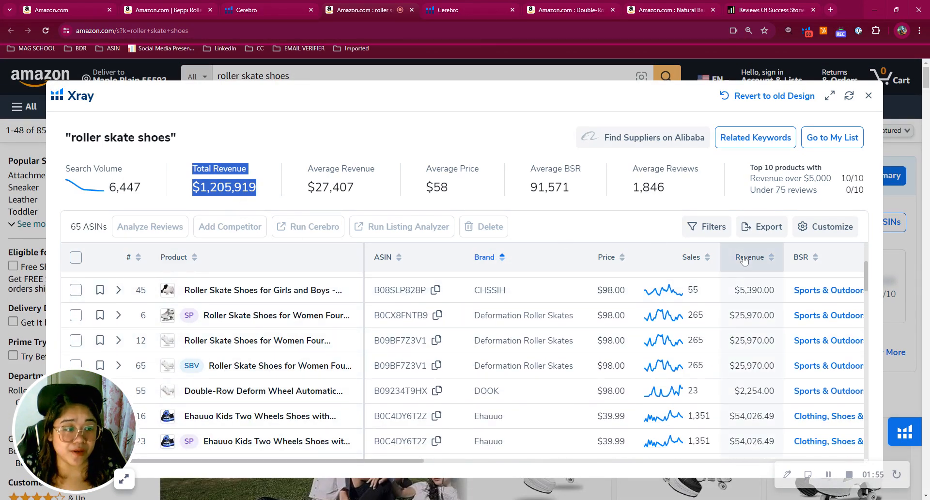
{"action": "left_click", "coordinate": [749, 257]}
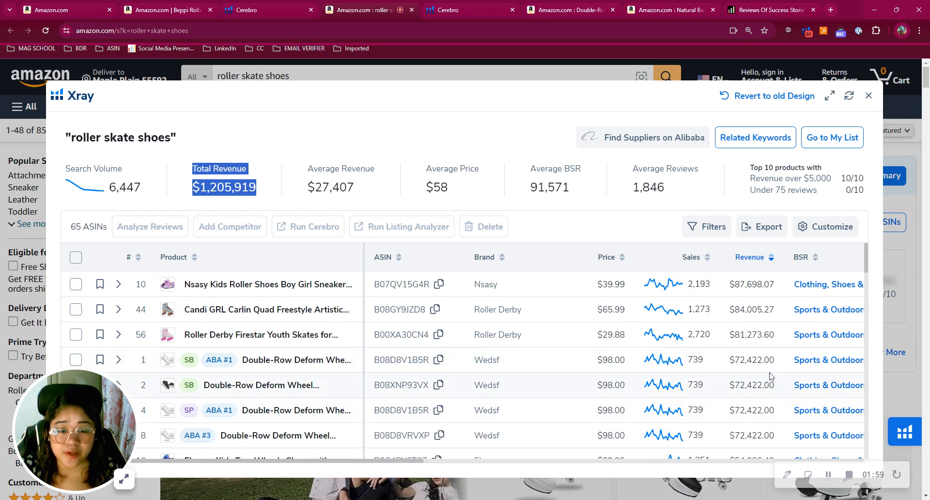
{"action": "scroll", "scroll_direction": "down", "scroll_amount": 3}
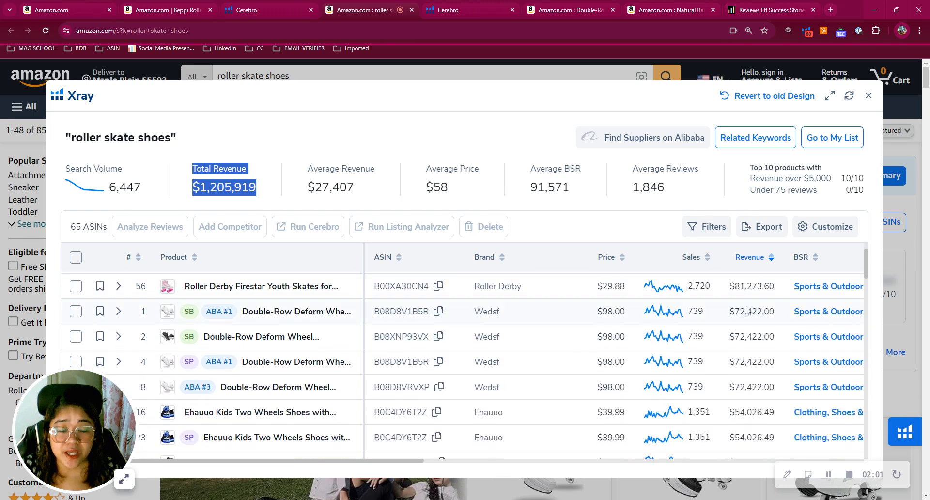
{"action": "scroll", "scroll_direction": "down", "scroll_amount": 3}
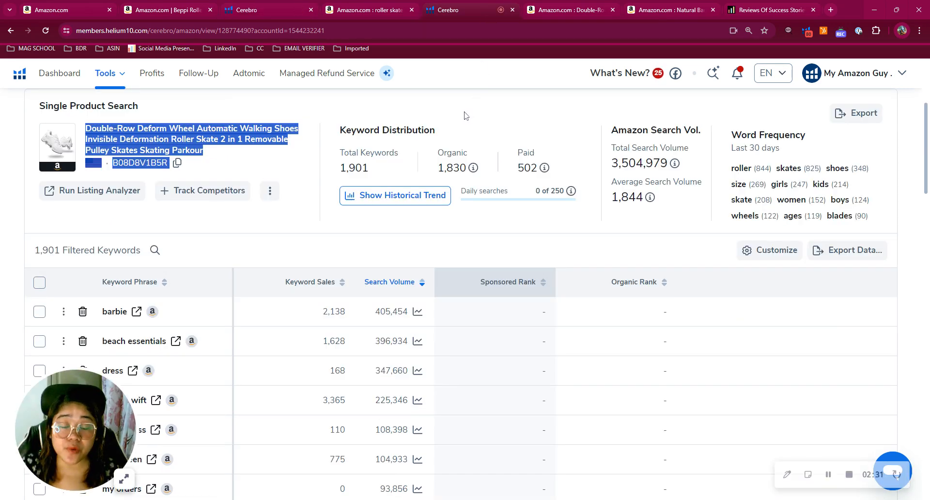
Step: Review the 1,901-keyword report, view the Double-Row Deform Wheel listing, then switch tabs back
{"action": "scroll", "scroll_direction": "down", "scroll_amount": 3}
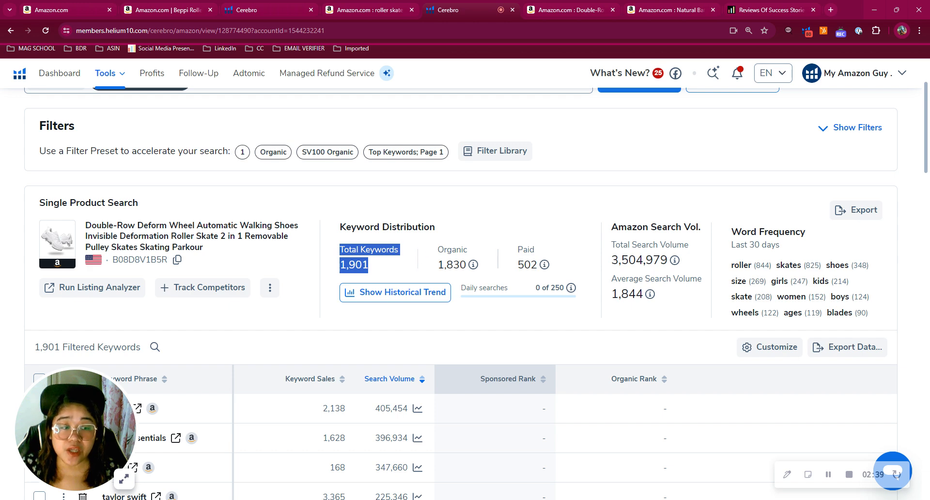
{"action": "left_click", "coordinate": [568, 10]}
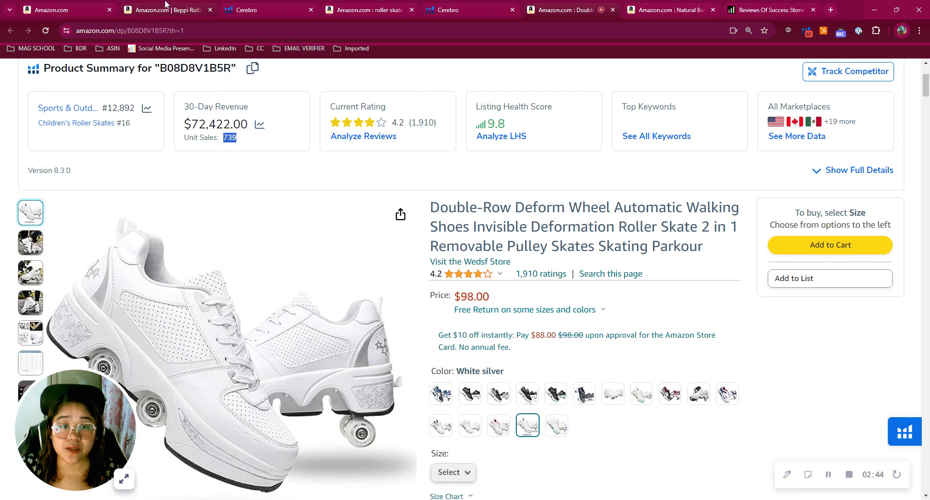
{"action": "left_click", "coordinate": [160, 10]}
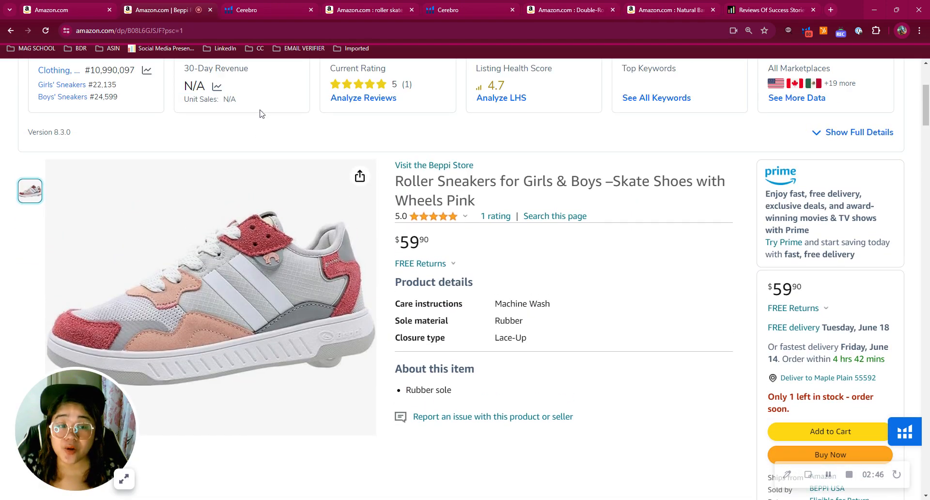
{"action": "left_click", "coordinate": [245, 9]}
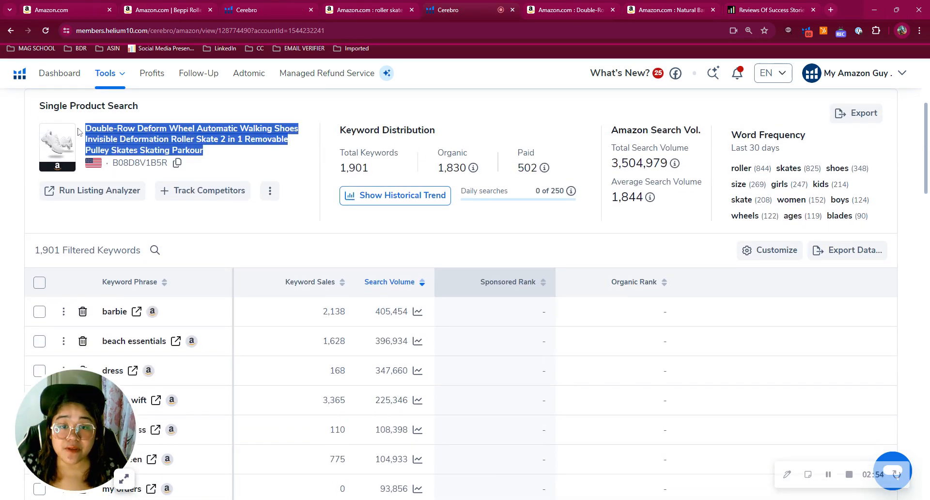
Step: Scroll down through the remaining Cerebro keyword rows
{"action": "scroll", "scroll_direction": "down", "scroll_amount": 3}
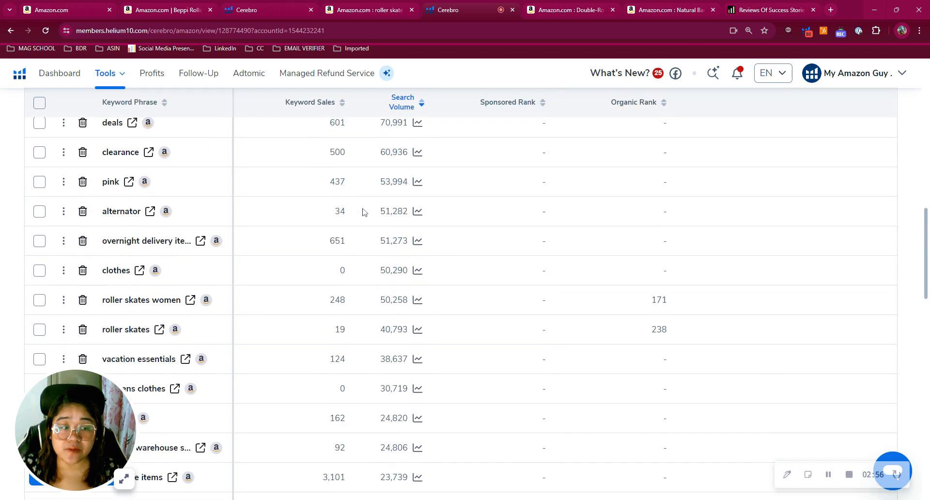
{"action": "scroll", "scroll_direction": "down", "scroll_amount": 3}
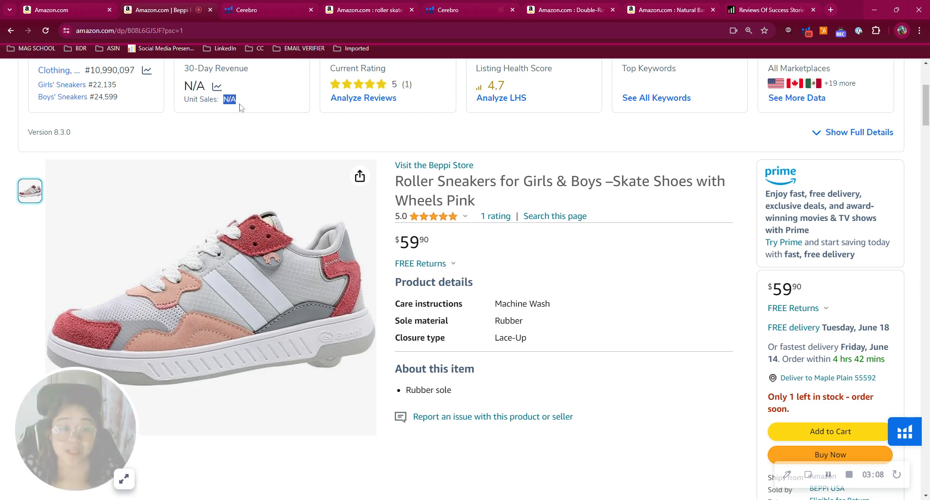
Step: Open the listing health checklist and scroll down to the single Rubber sole bullet
{"action": "left_click", "coordinate": [500, 98]}
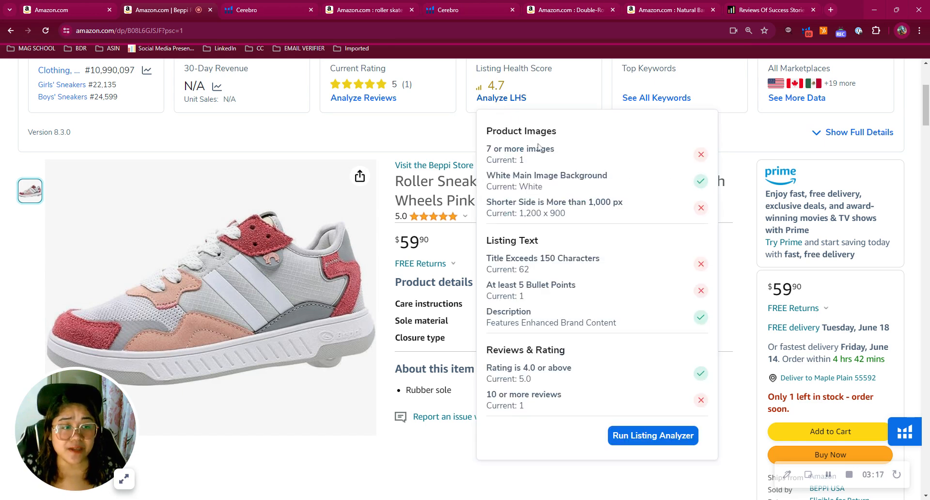
{"action": "mouse_move", "coordinate": [213, 184]}
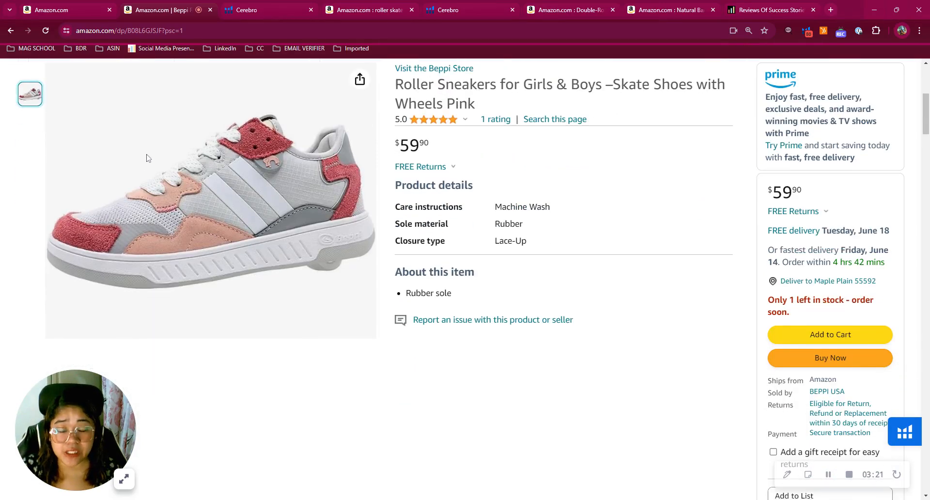
{"action": "mouse_move", "coordinate": [273, 126]}
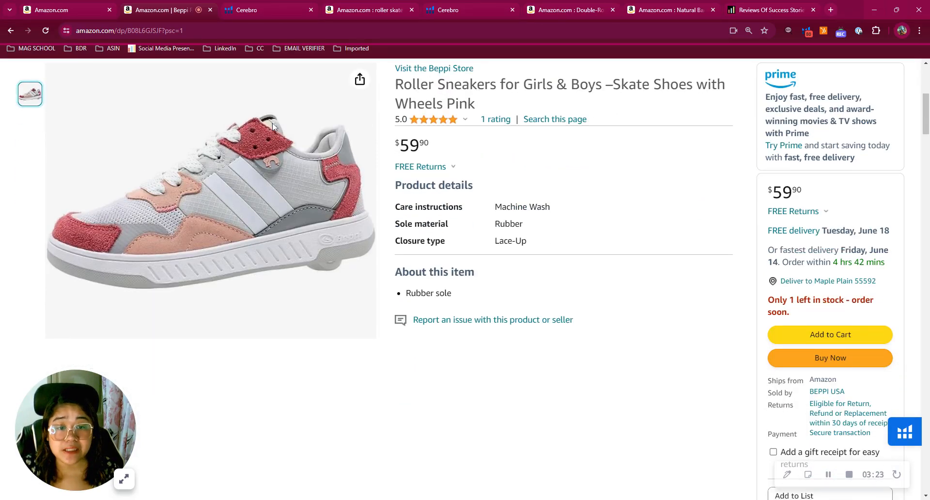
{"action": "mouse_move", "coordinate": [151, 246]}
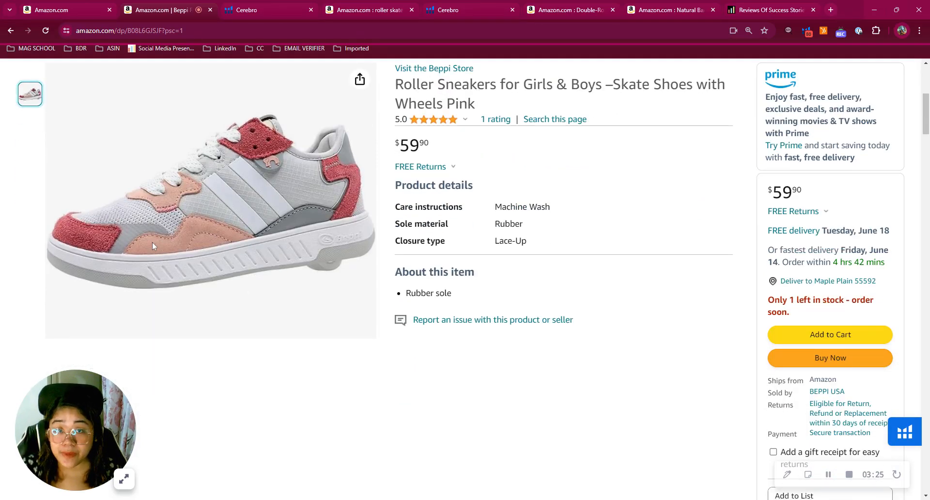
{"action": "mouse_move", "coordinate": [116, 230]}
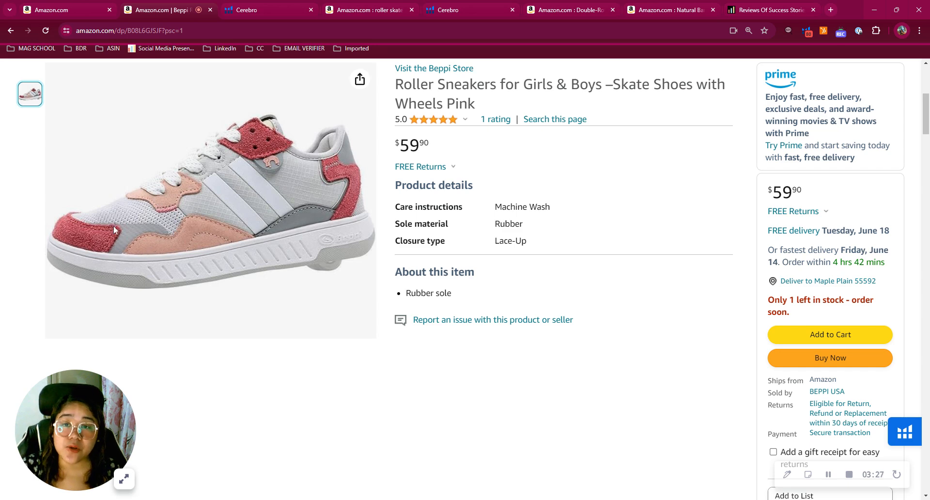
{"action": "mouse_move", "coordinate": [93, 205]}
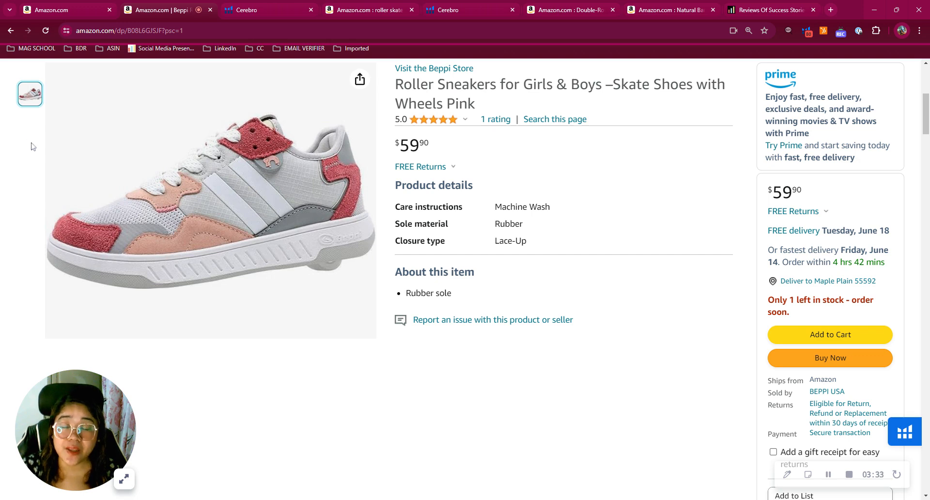
{"action": "mouse_move", "coordinate": [30, 178]}
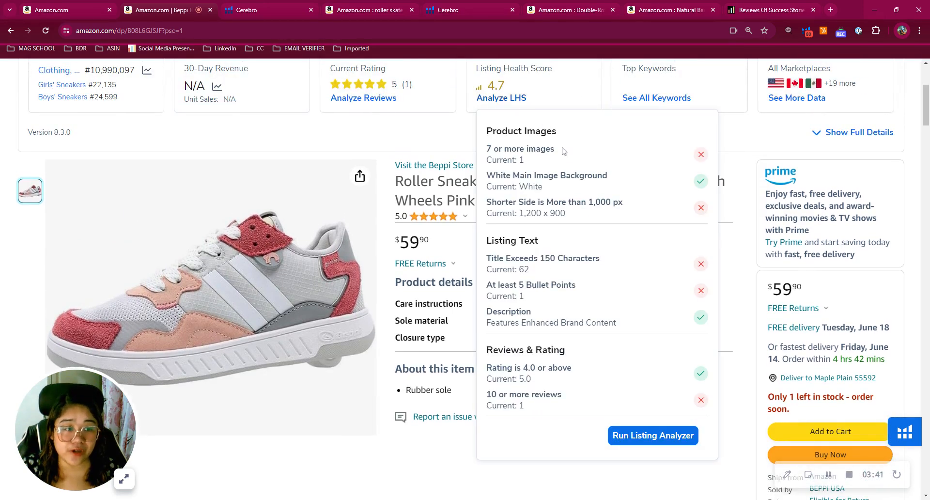
{"action": "scroll", "scroll_direction": "down", "scroll_amount": 3}
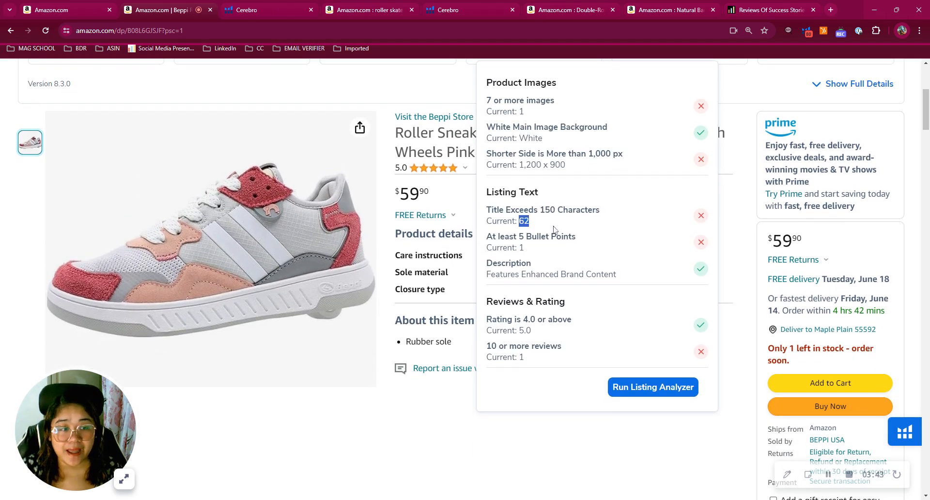
{"action": "mouse_move", "coordinate": [586, 230]}
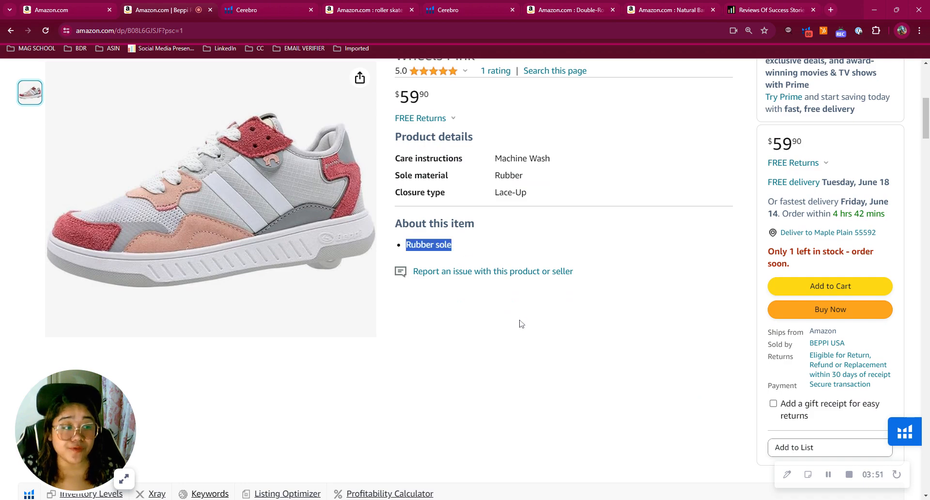
Step: Scroll through Beppi's From the manufacturer section, its single-letter alt text, and related products
{"action": "scroll", "scroll_direction": "down", "scroll_amount": 3}
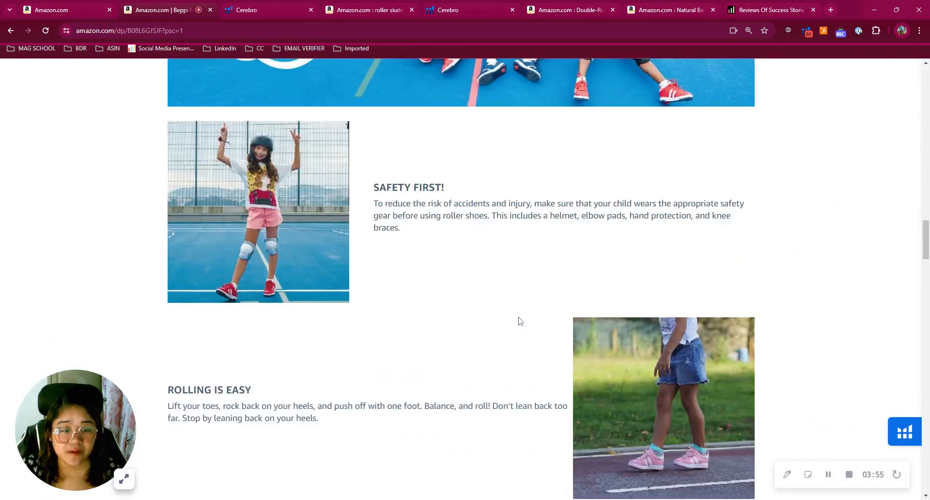
{"action": "scroll", "scroll_direction": "down", "scroll_amount": 3}
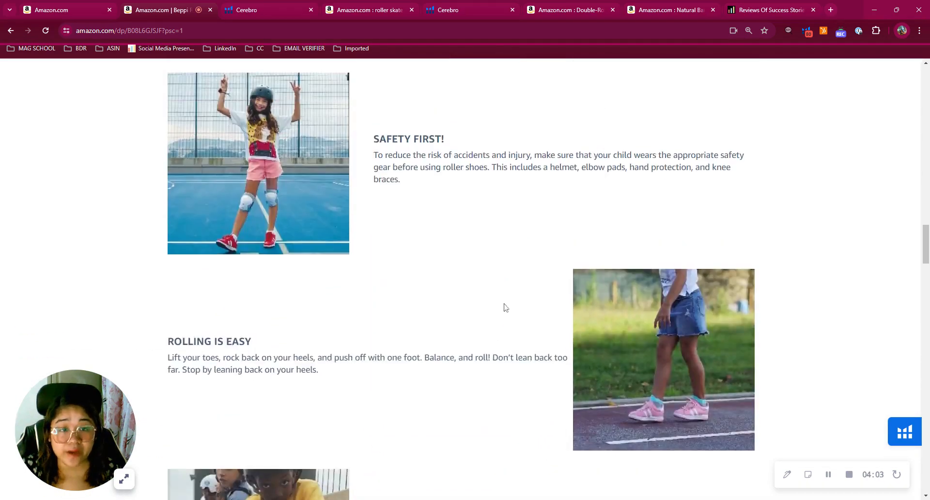
{"action": "scroll", "scroll_direction": "up", "scroll_amount": 3}
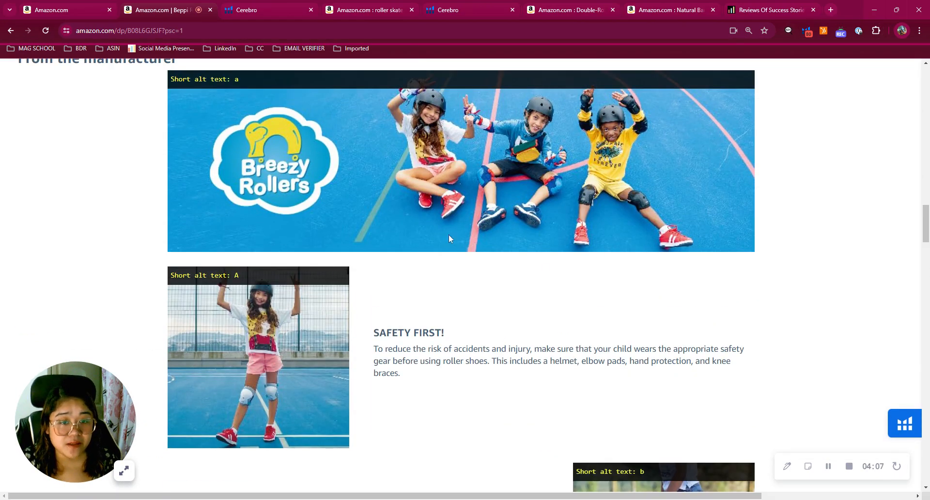
{"action": "scroll", "scroll_direction": "down", "scroll_amount": 3}
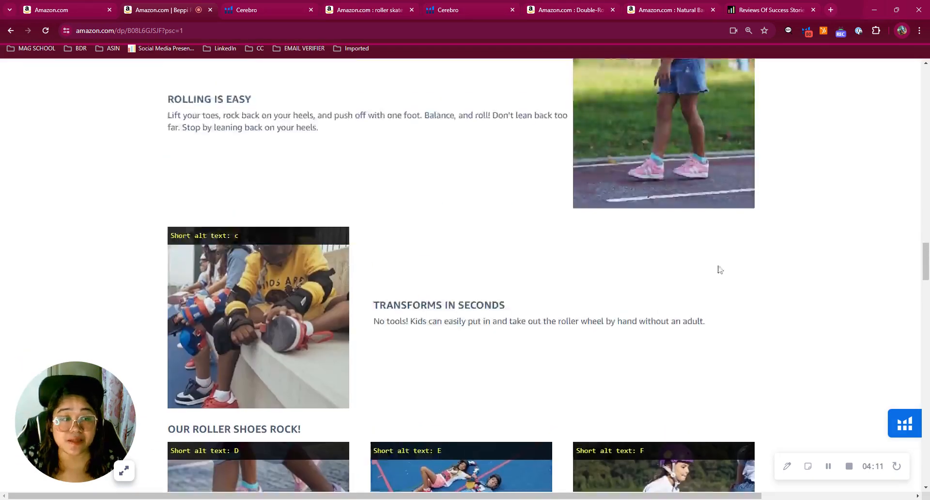
{"action": "scroll", "scroll_direction": "down", "scroll_amount": 3}
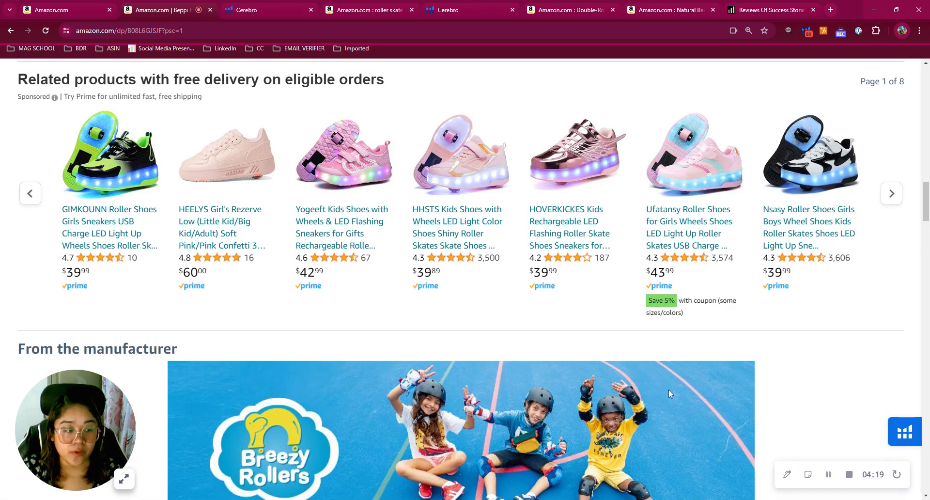
{"action": "mouse_move", "coordinate": [273, 295]}
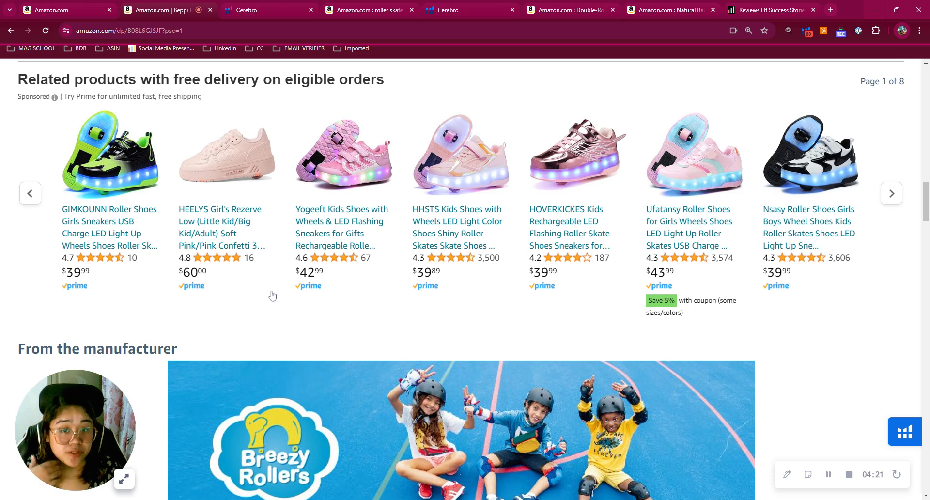
{"action": "mouse_move", "coordinate": [807, 277]}
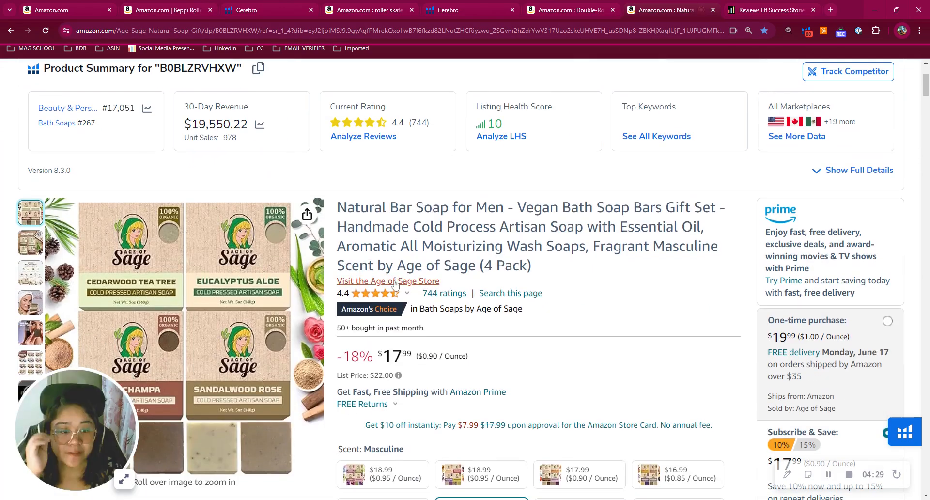
Step: Highlight 'Natural Bar Soap' in the Age of Sage title and scroll toward From the brand
{"action": "double_click", "coordinate": [391, 207]}
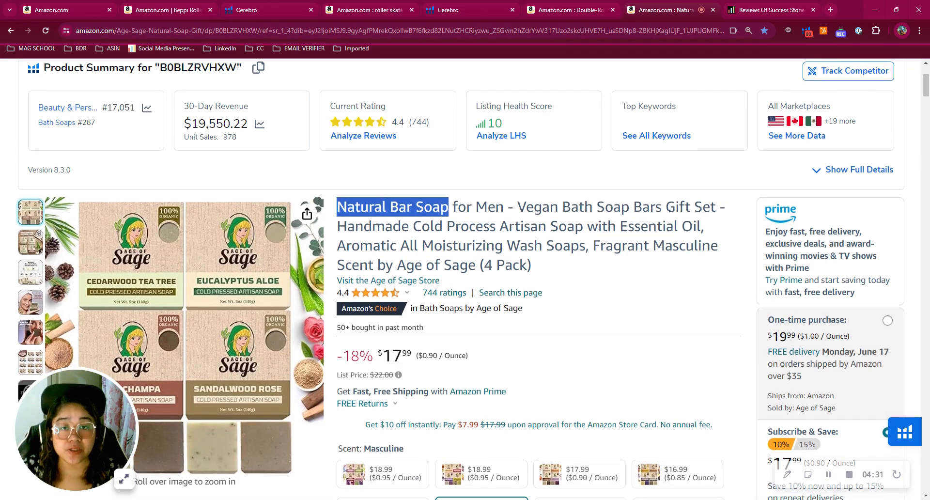
{"action": "scroll", "scroll_direction": "down", "scroll_amount": 3}
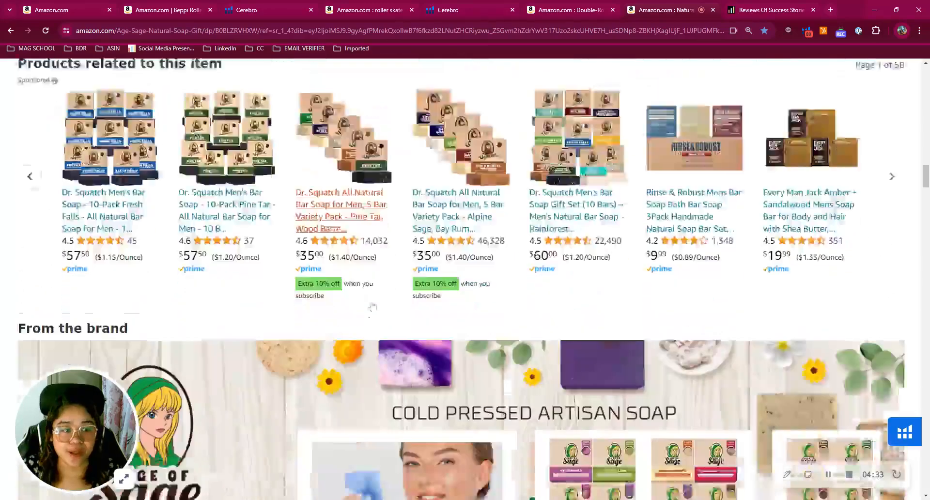
{"action": "scroll", "scroll_direction": "down", "scroll_amount": 3}
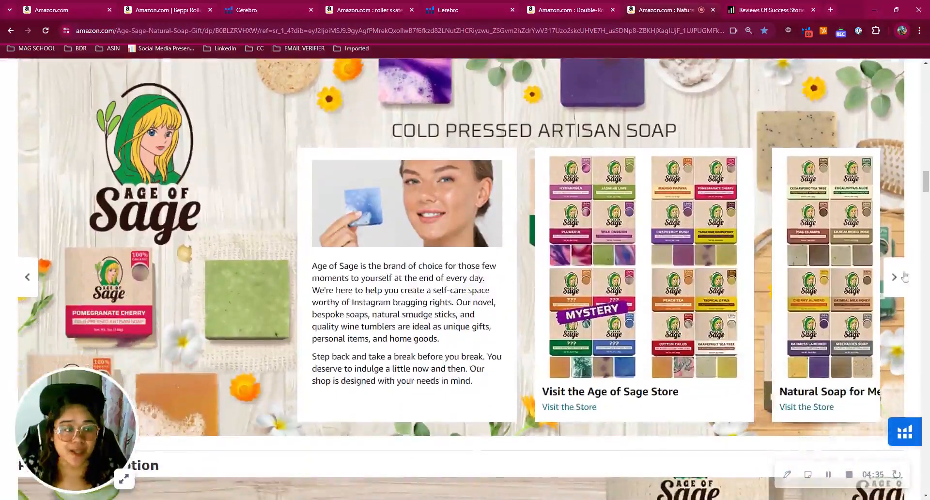
Step: Advance the brand story carousel and browse the surrounding brand section
{"action": "left_click", "coordinate": [894, 277]}
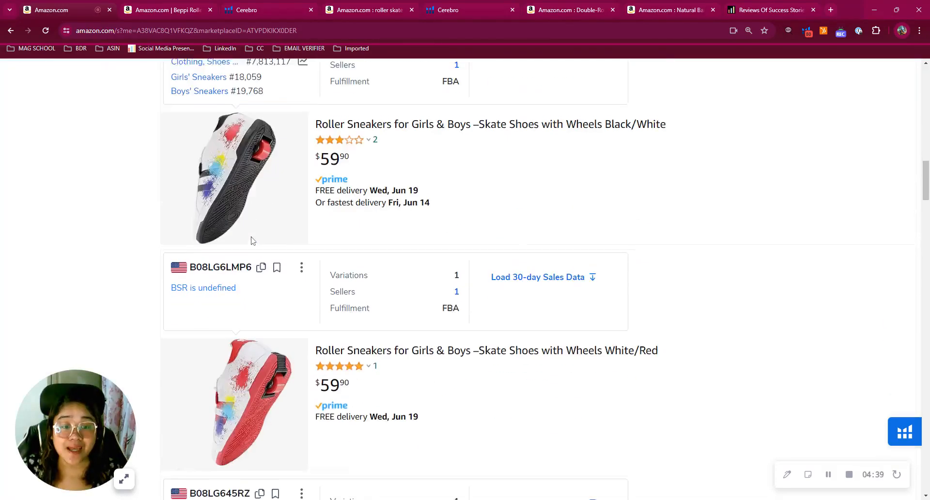
{"action": "scroll", "scroll_direction": "down", "scroll_amount": 3}
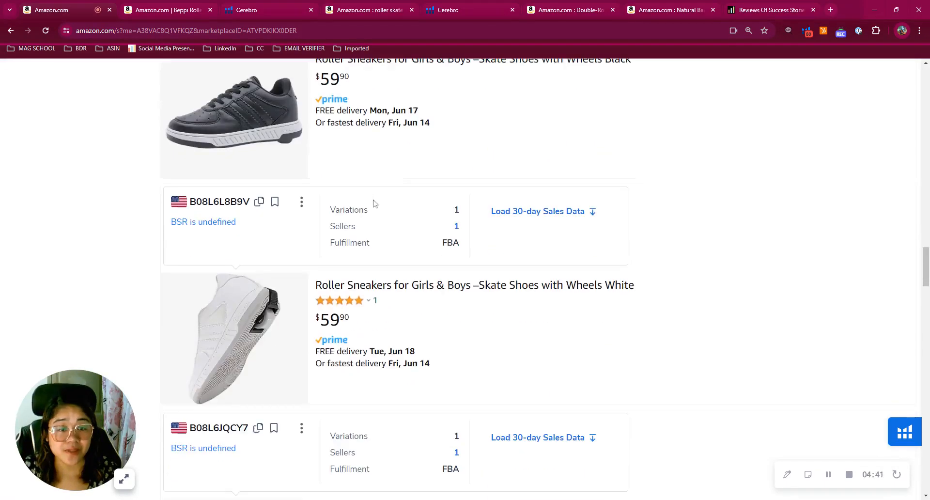
{"action": "scroll", "scroll_direction": "down", "scroll_amount": 3}
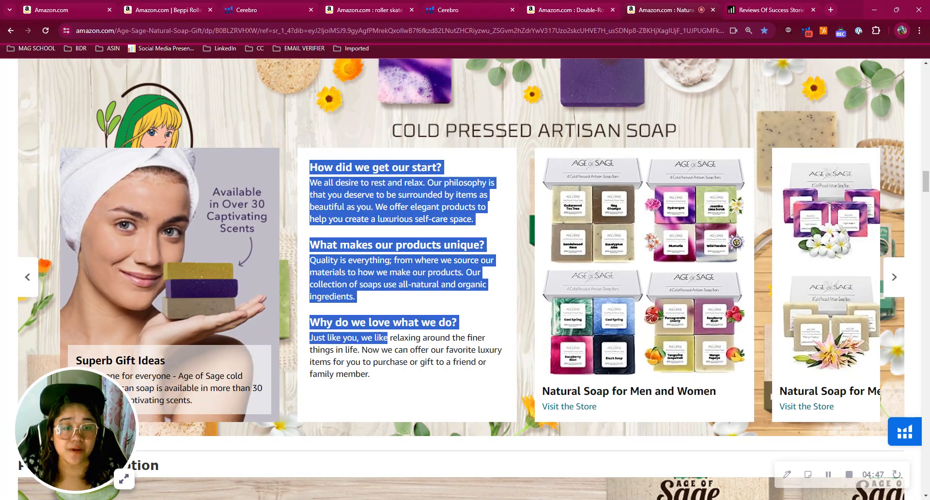
{"action": "scroll", "scroll_direction": "up", "scroll_amount": 3}
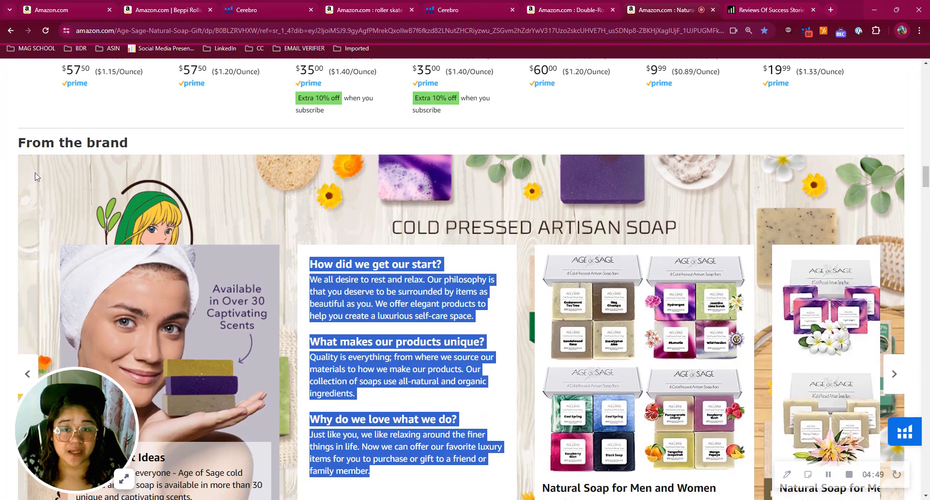
{"action": "scroll", "scroll_direction": "down", "scroll_amount": 3}
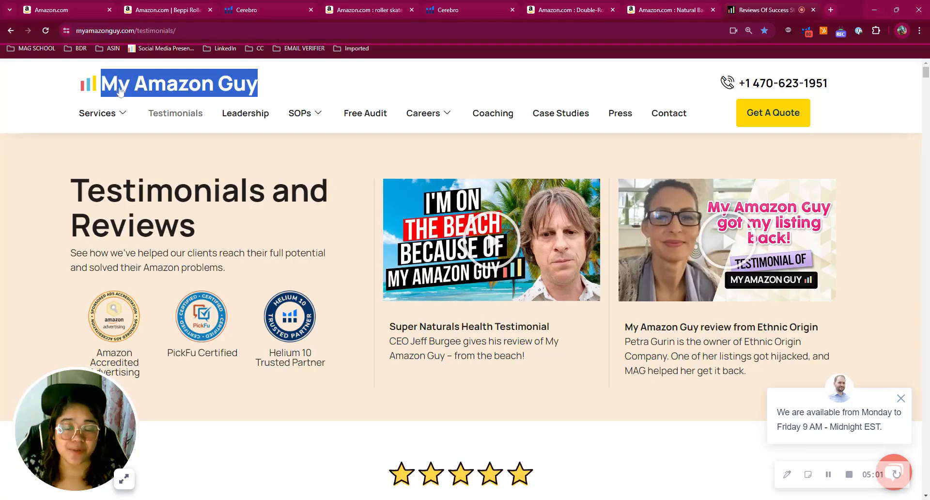
Step: Scroll past video reviews, client success stories and stats like 358+ brands managed
{"action": "scroll", "scroll_direction": "down", "scroll_amount": 3}
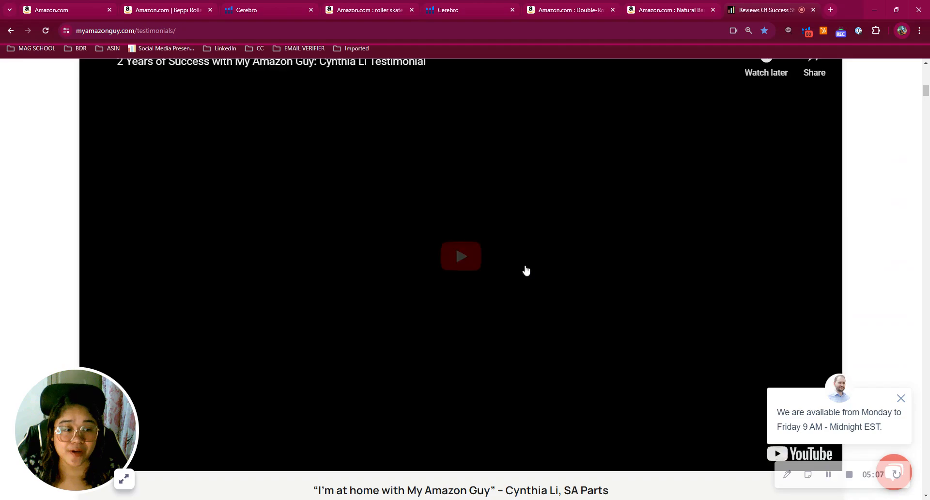
{"action": "scroll", "scroll_direction": "down", "scroll_amount": 3}
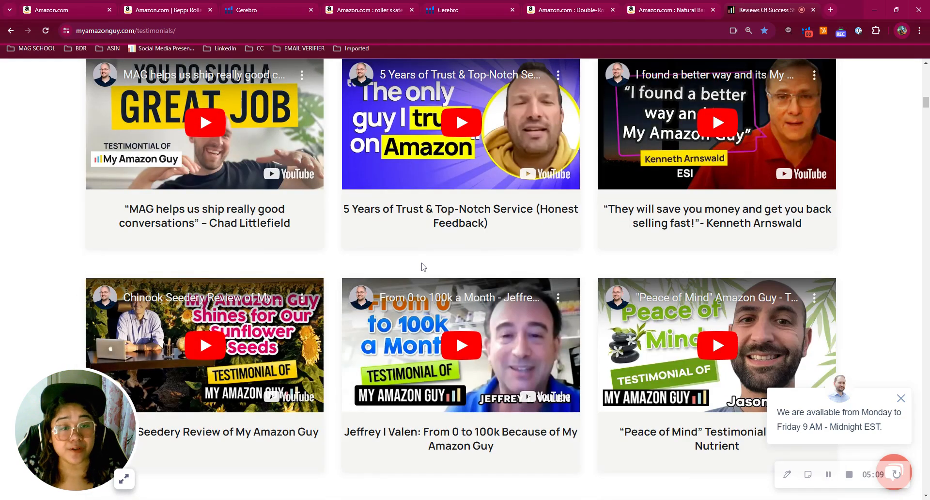
{"action": "scroll", "scroll_direction": "down", "scroll_amount": 3}
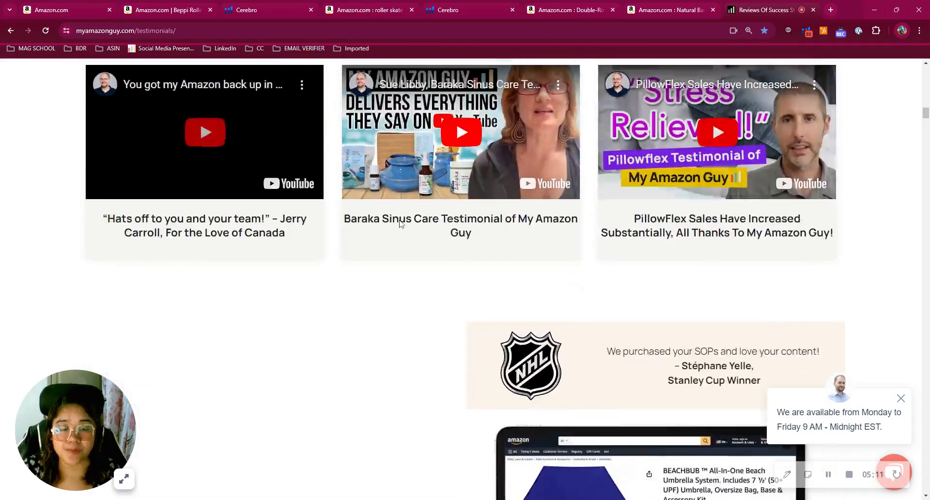
{"action": "scroll", "scroll_direction": "down", "scroll_amount": 3}
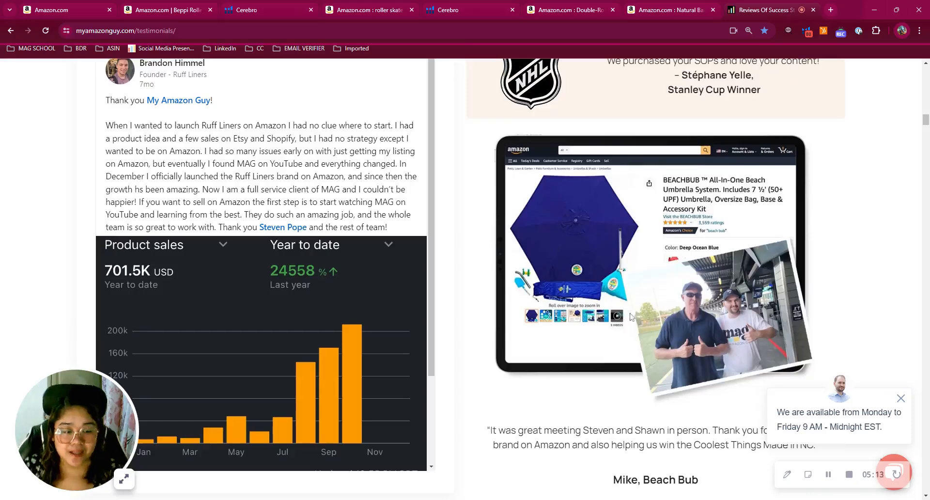
{"action": "scroll", "scroll_direction": "down", "scroll_amount": 3}
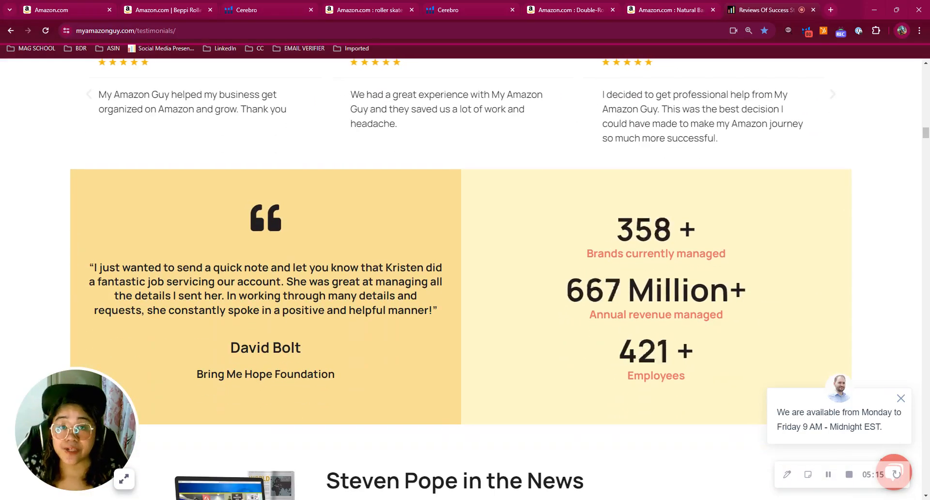